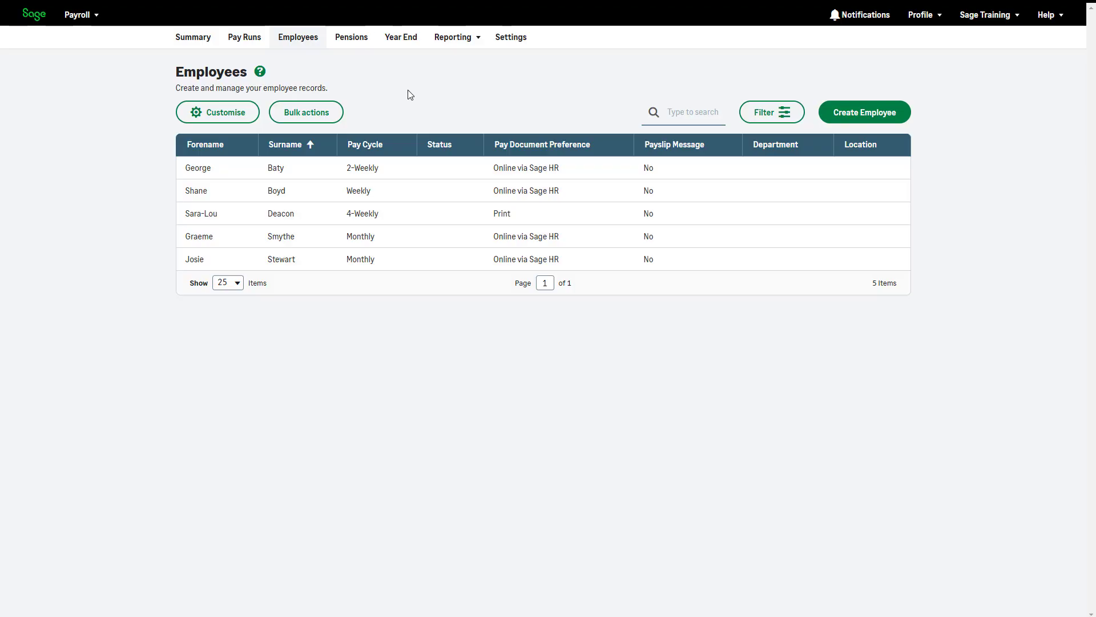
left_click(306, 112)
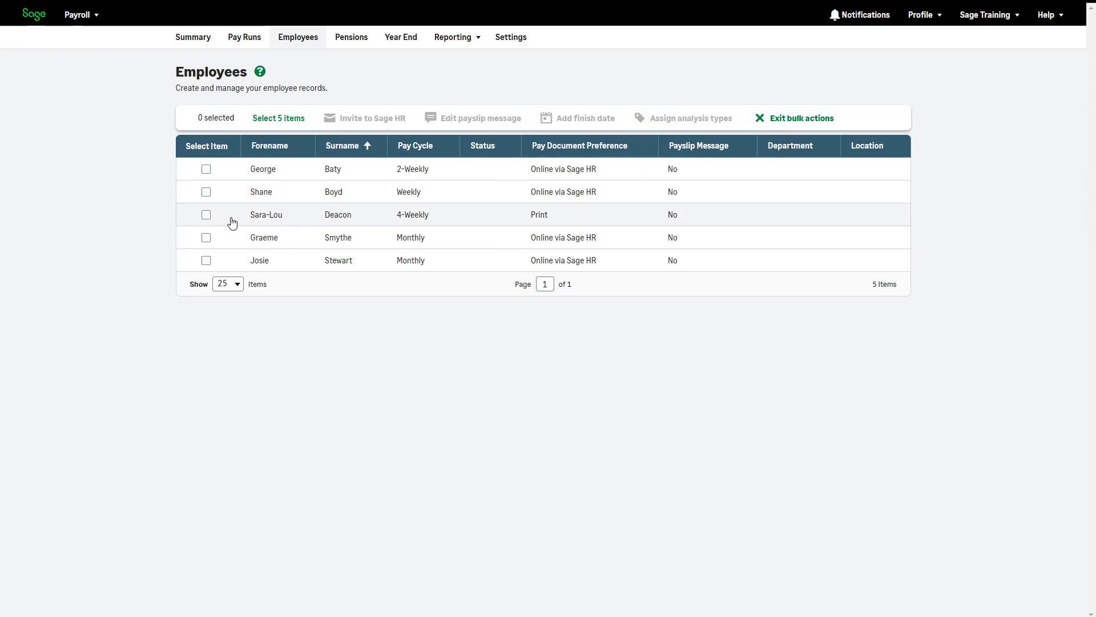
left_click(205, 213)
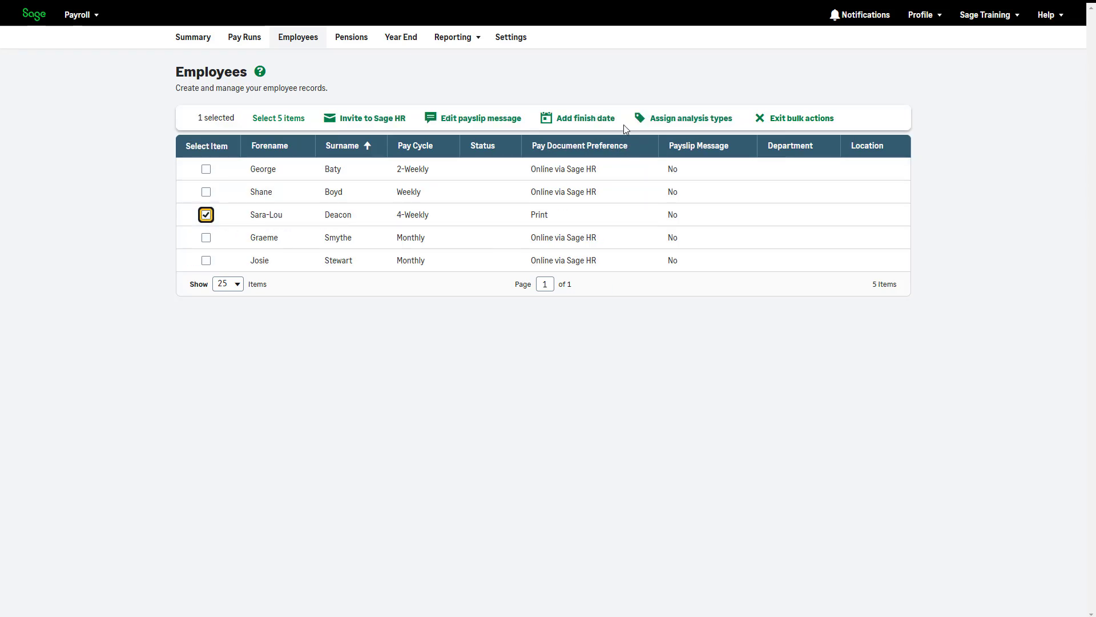
left_click(585, 118)
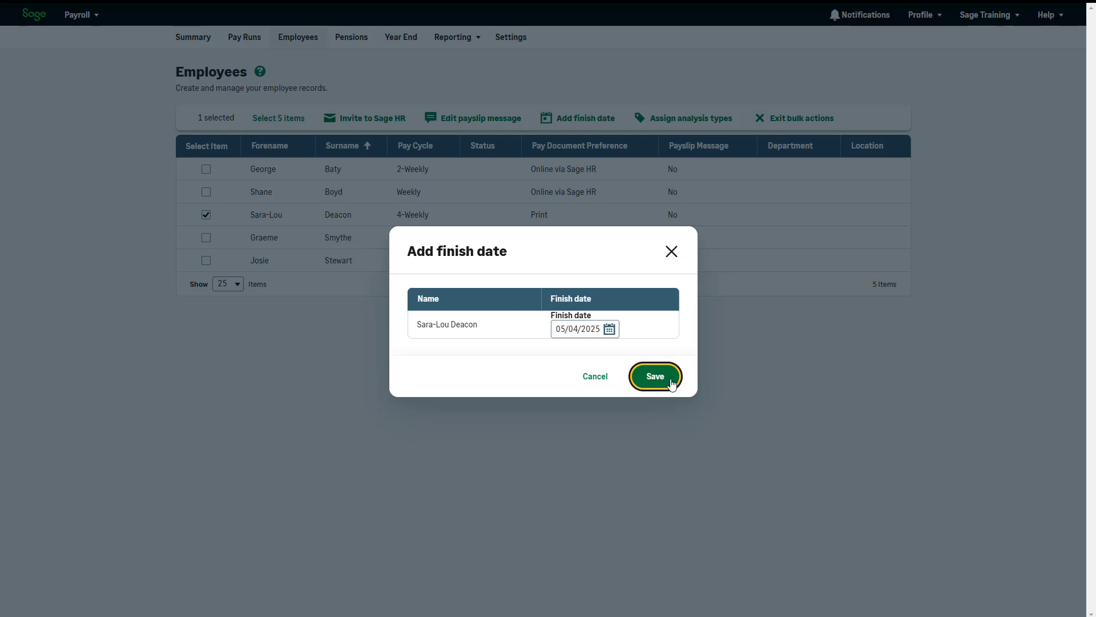
left_click(654, 375)
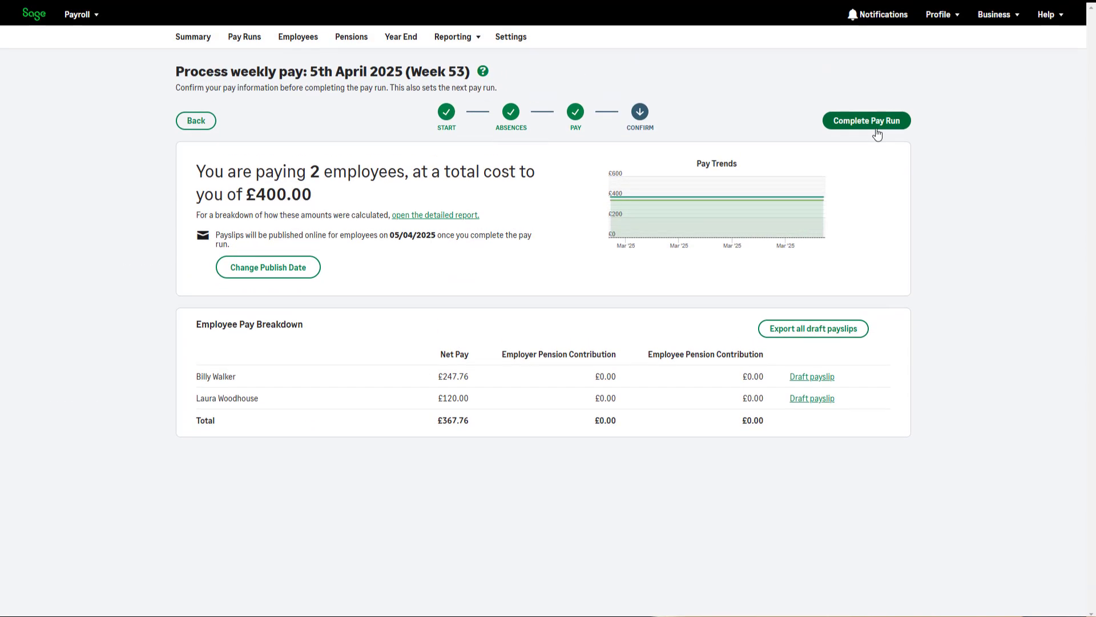
- Complete the week 53 pay run, submit its FPS to HMRC, and return to the Summary
left_click(867, 120)
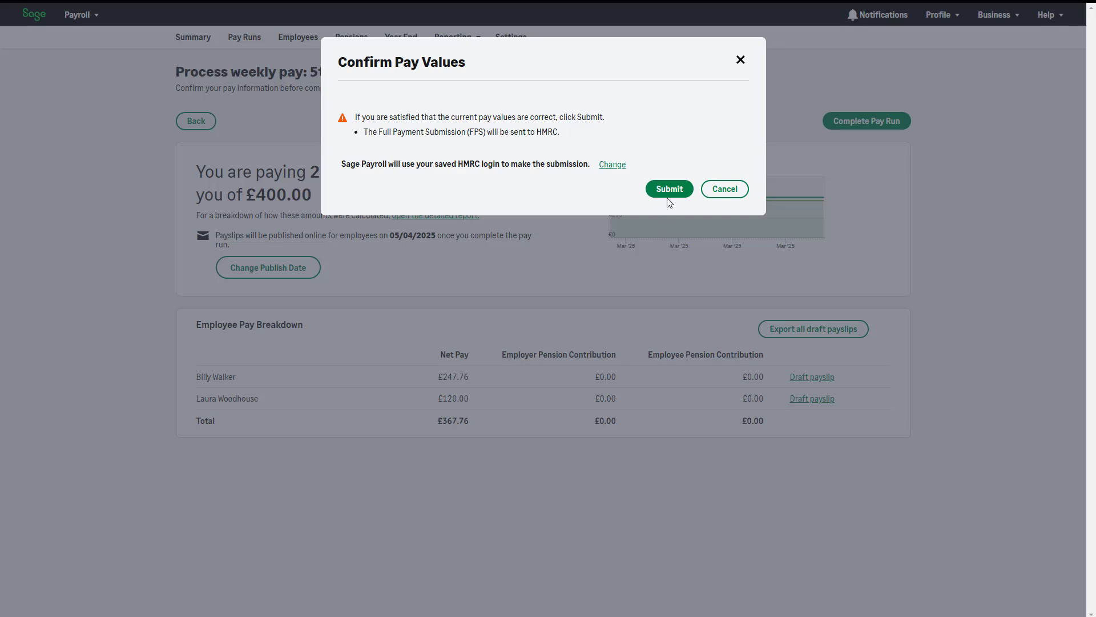
left_click(668, 188)
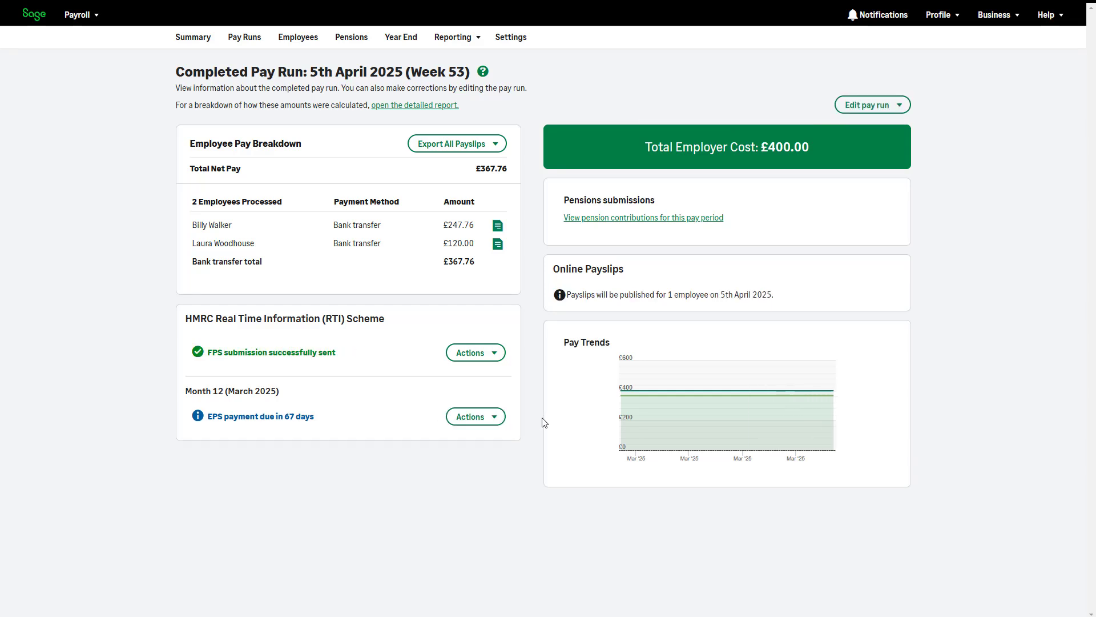
left_click(193, 37)
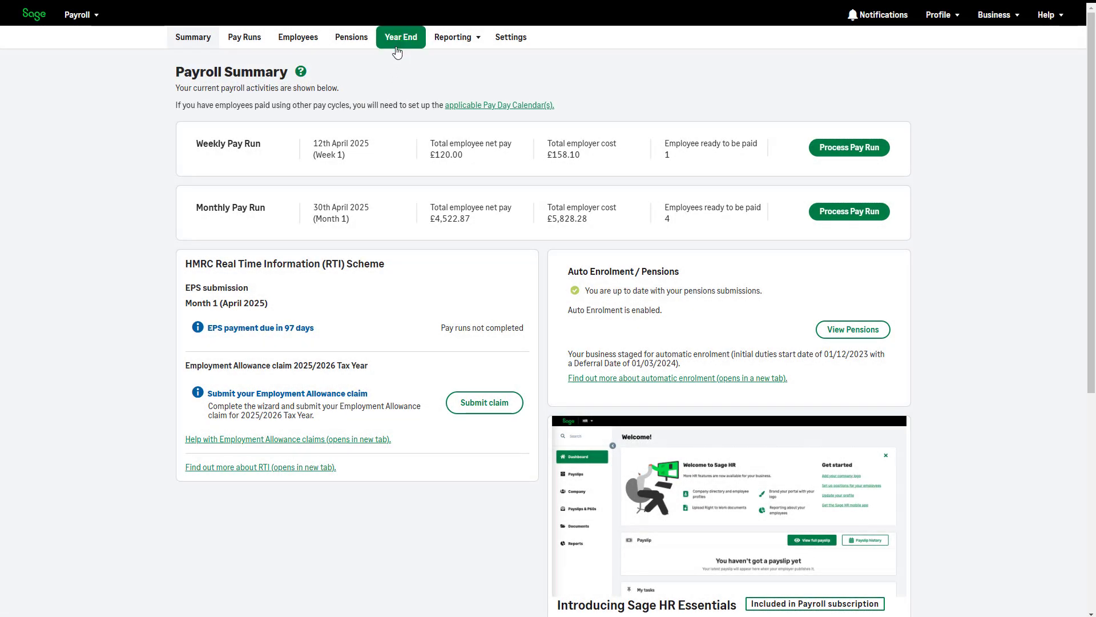
- Open the Year End tasks for tax year 2024/2025
left_click(400, 37)
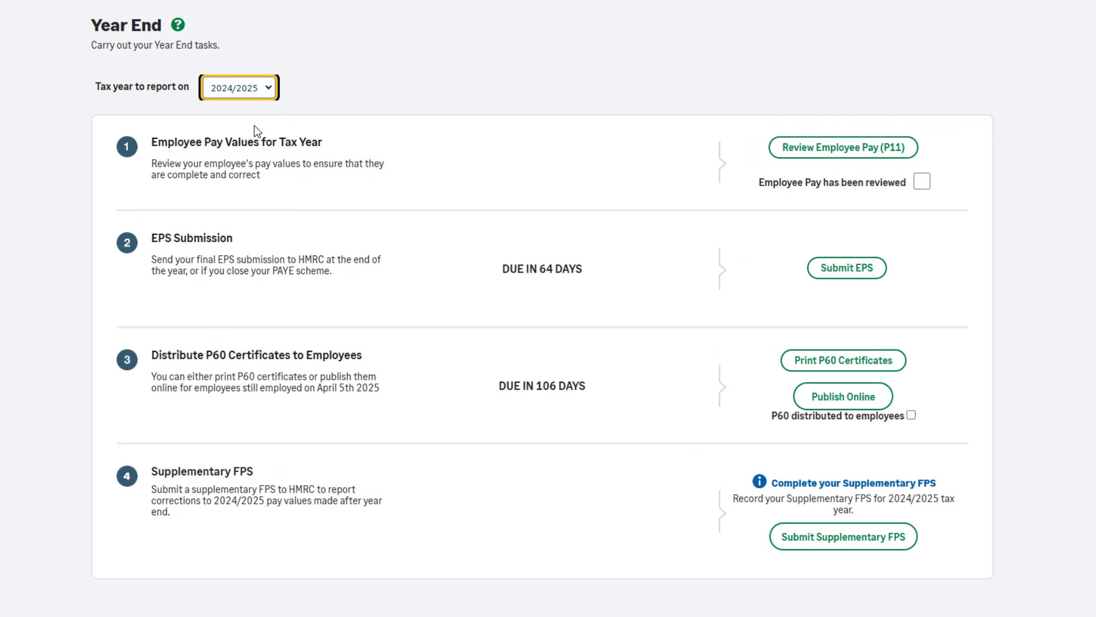
mouse_move(1019, 219)
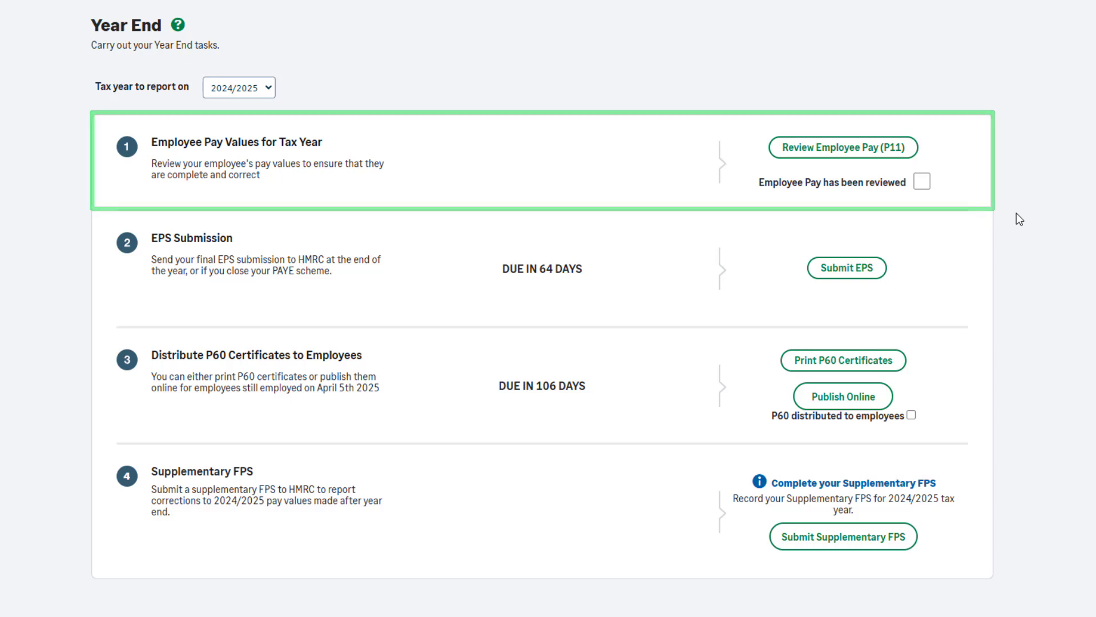
- Open Review Employee Pay (P11) and view the P11 working sheets for all employees
left_click(842, 147)
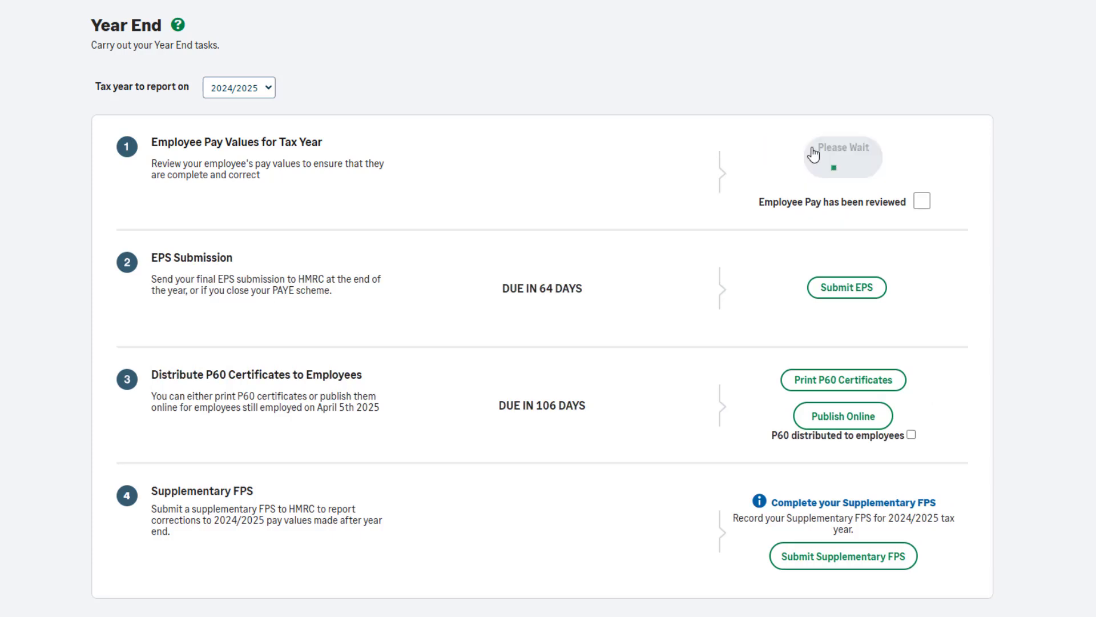
left_click(842, 154)
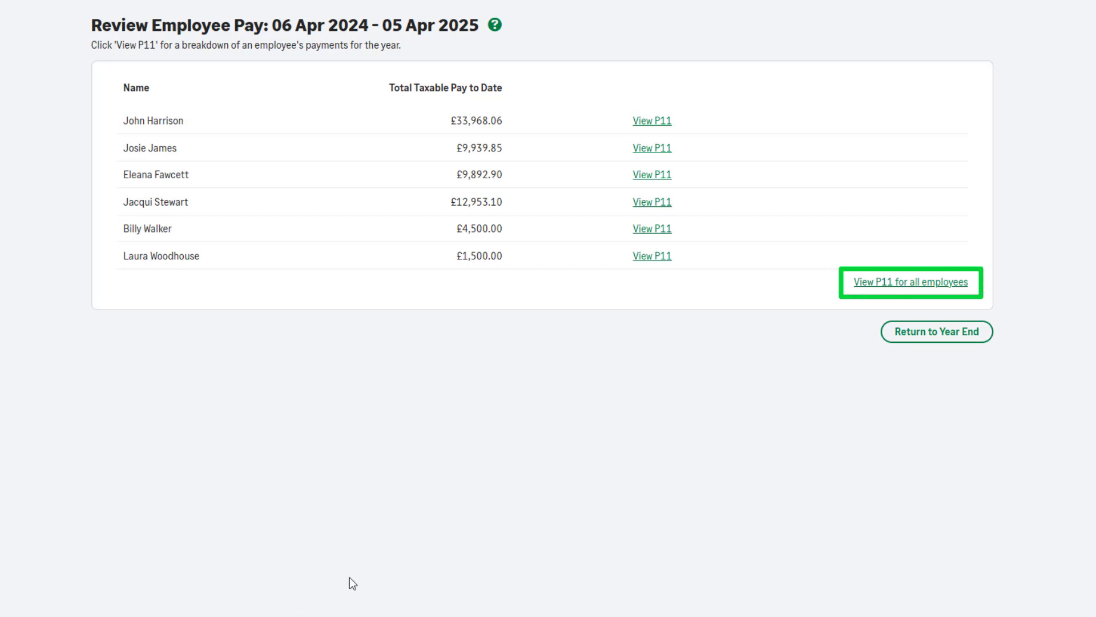
left_click(908, 282)
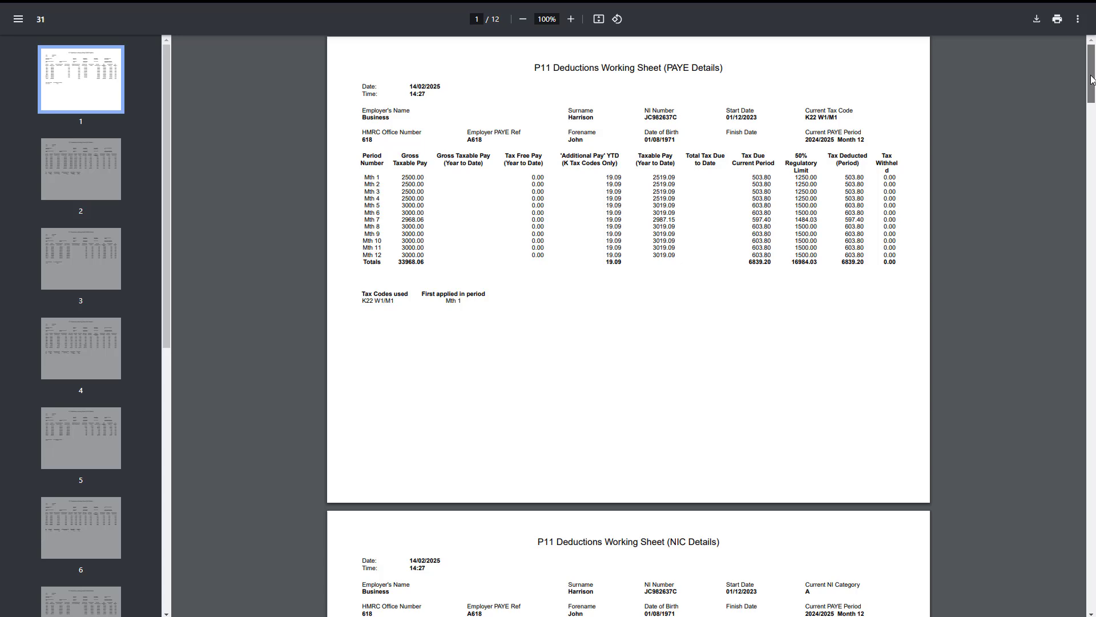
- Scroll through the combined P11 deductions working sheets PDF
scroll("down", 3)
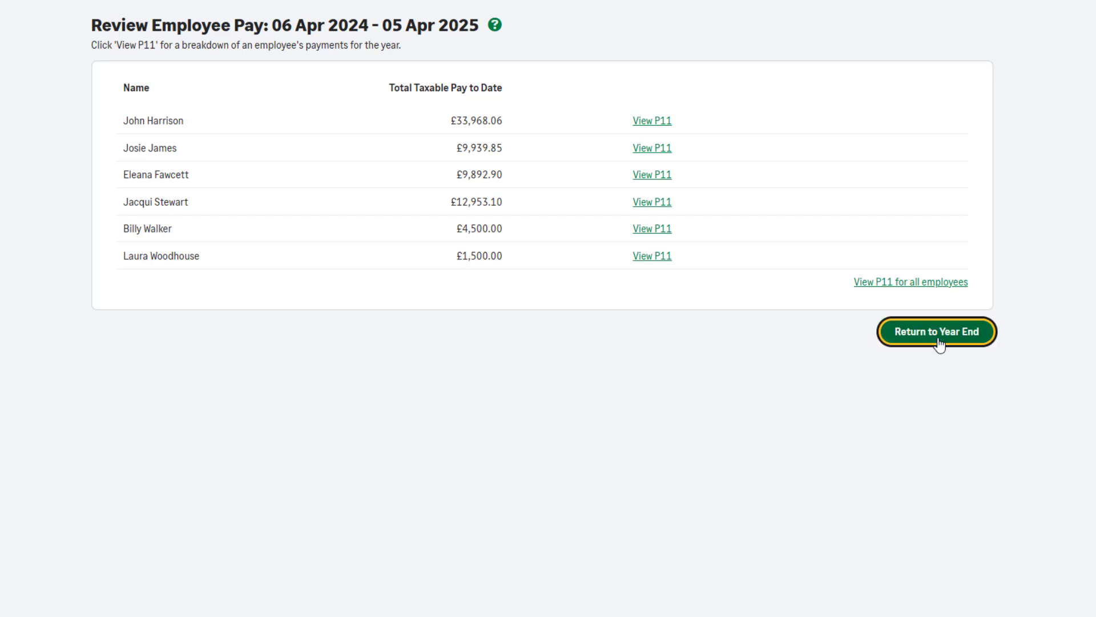
- Return to Year End and tick Employee Pay has been reviewed for 2024/2025
left_click(936, 331)
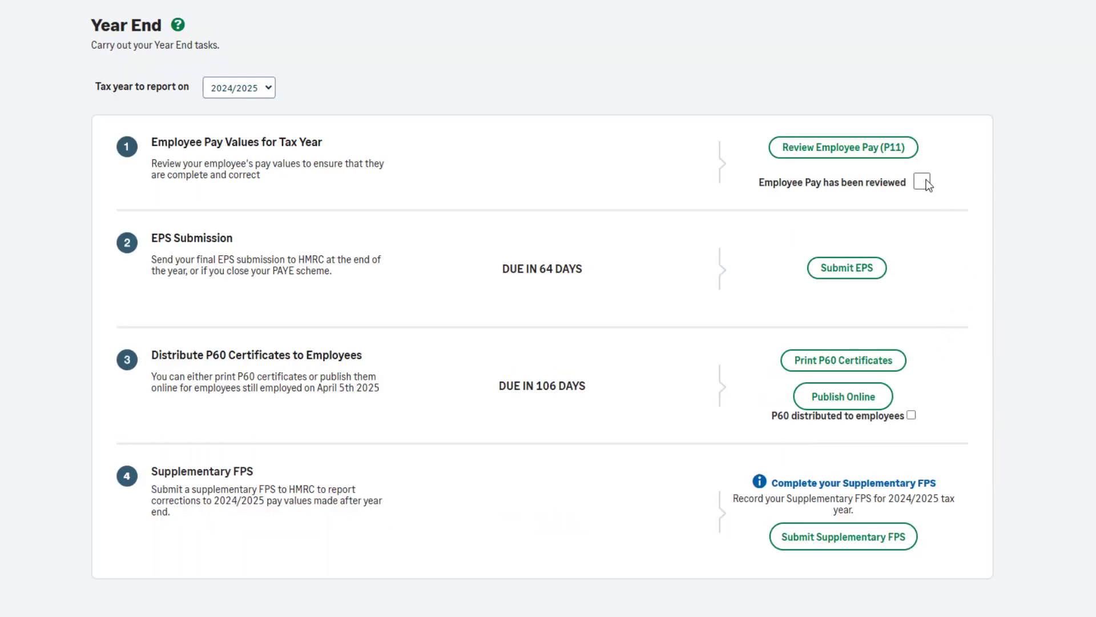
left_click(923, 181)
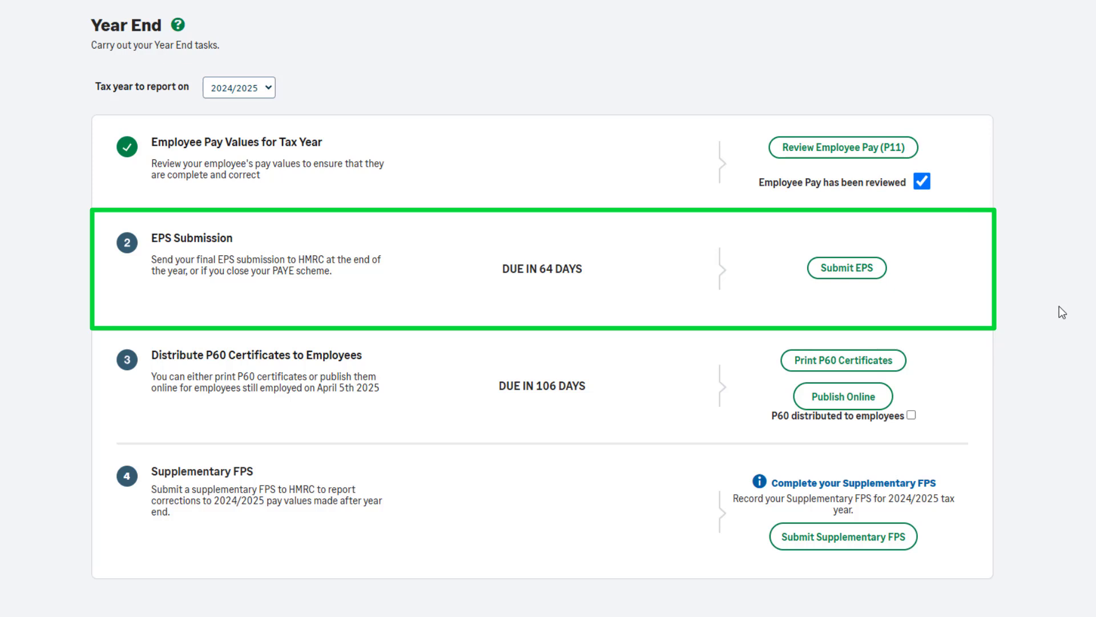
mouse_move(1059, 312)
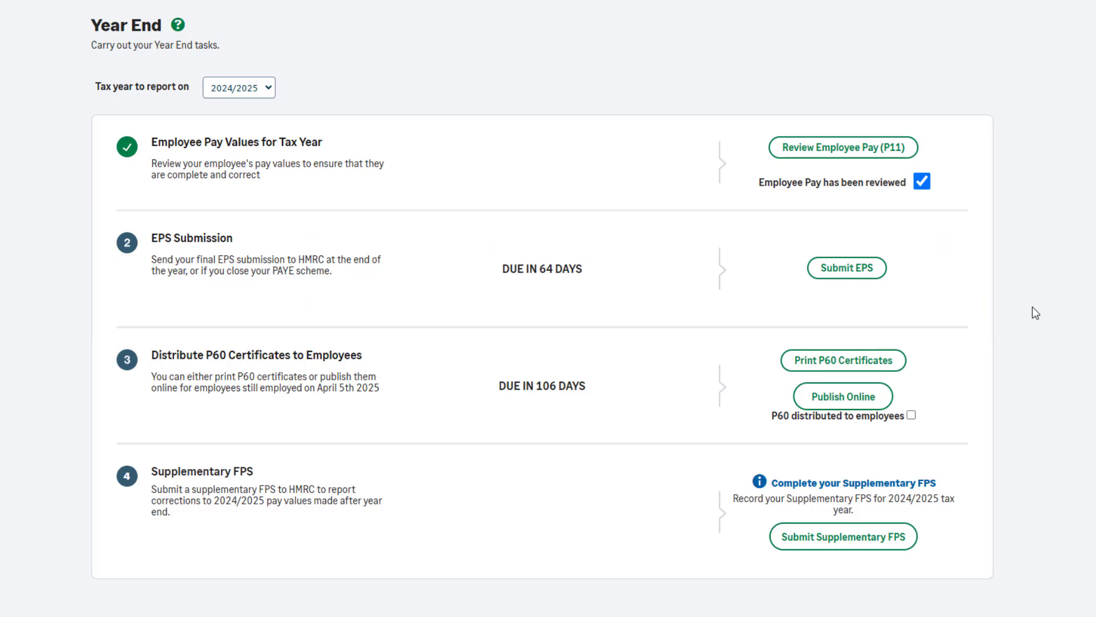
mouse_move(846, 267)
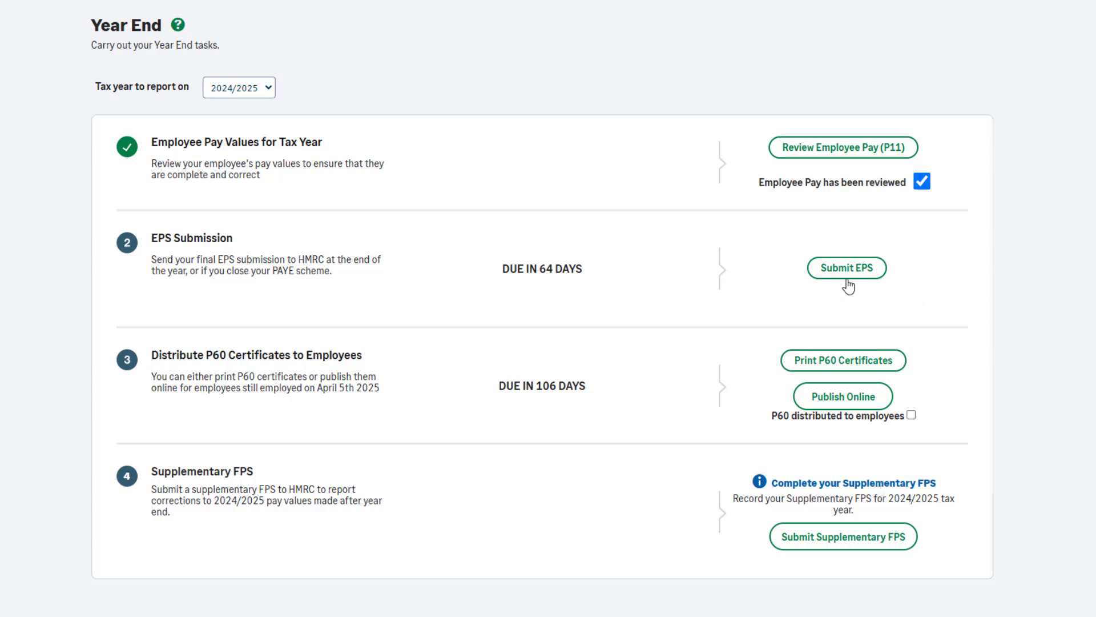
- Start the Final EPS Submission, leaving the PAYE scheme marked as not closed down
left_click(846, 267)
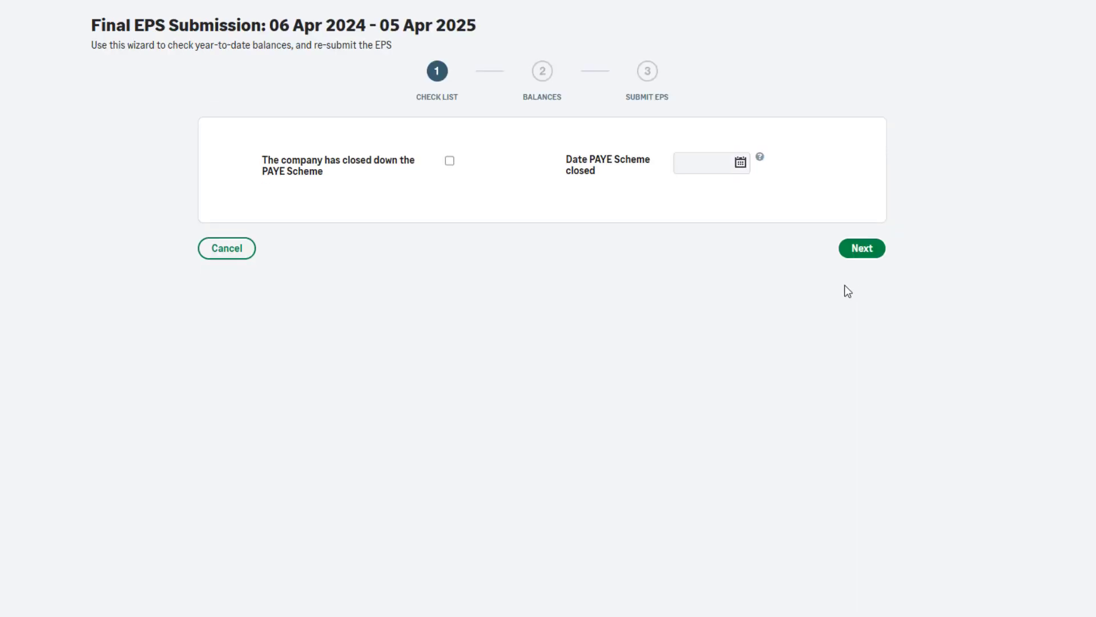
left_click(449, 160)
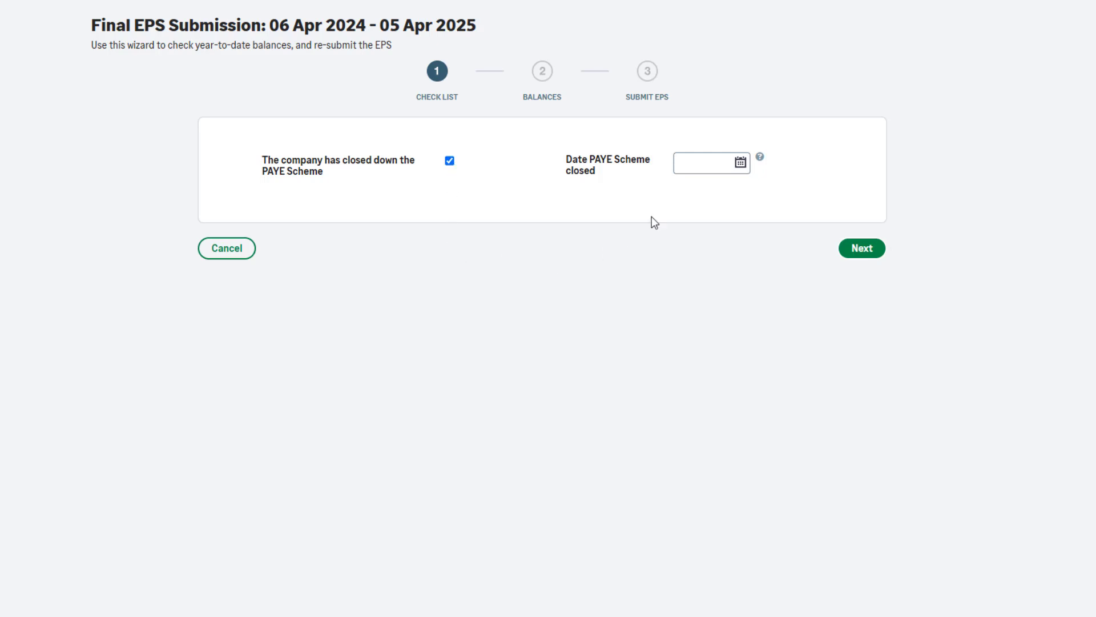
left_click(706, 164)
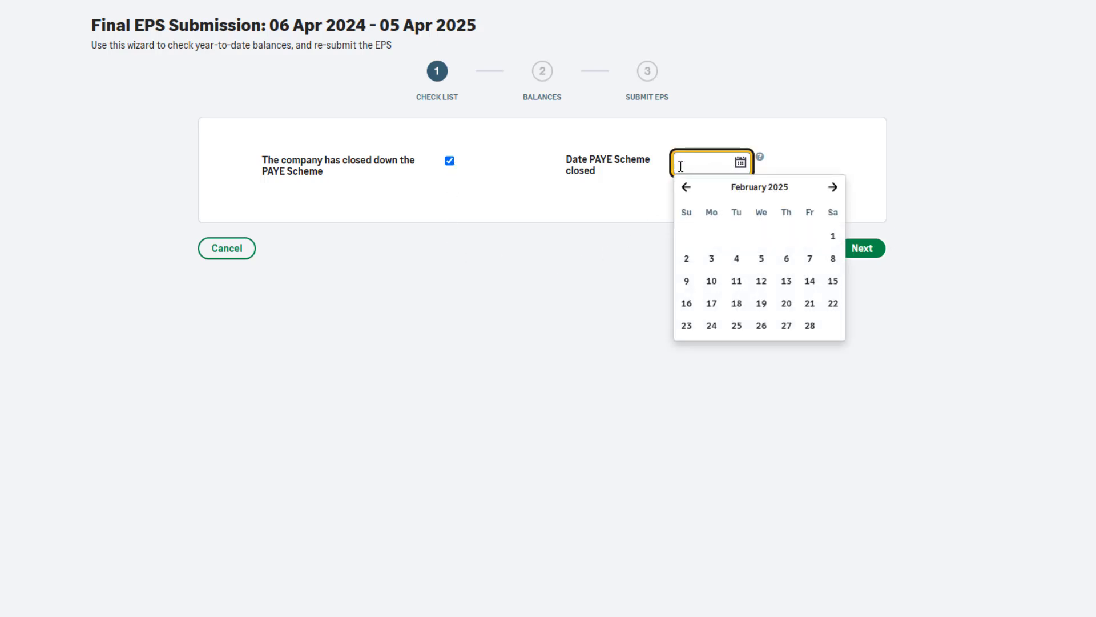
left_click(448, 160)
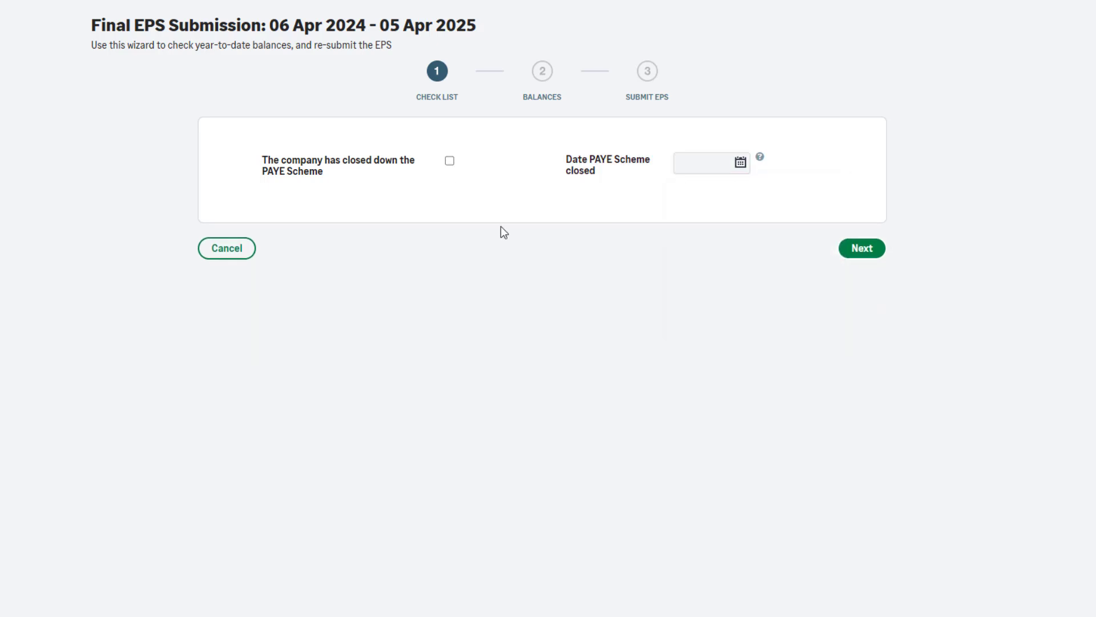
mouse_move(935, 379)
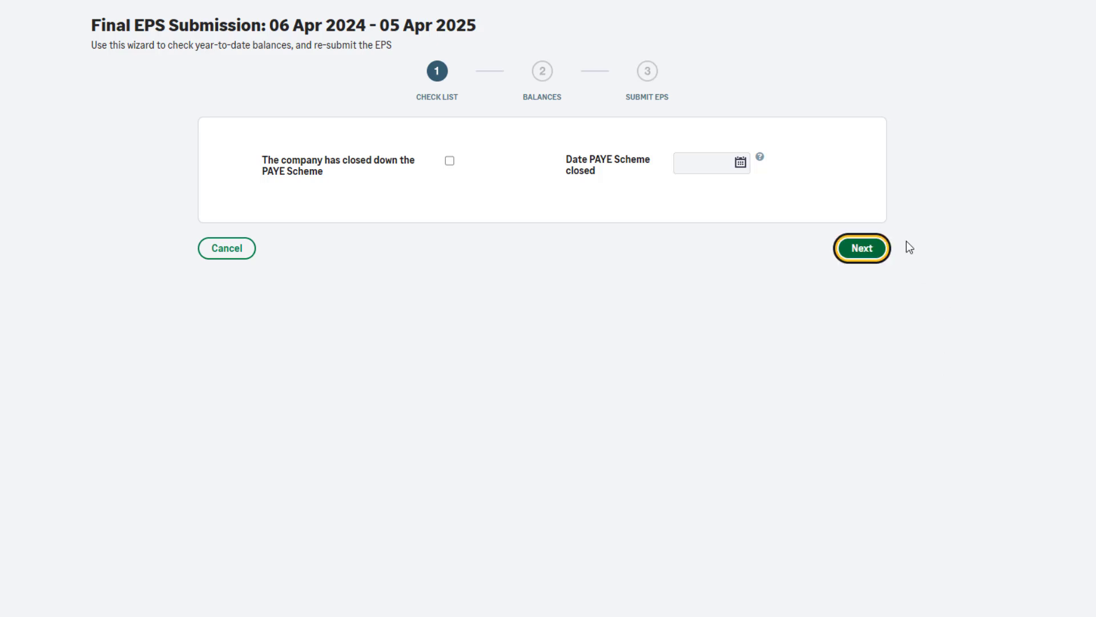
- Continue past the year-to-date balances and submit the final 2024/2025 EPS to HMRC
left_click(861, 248)
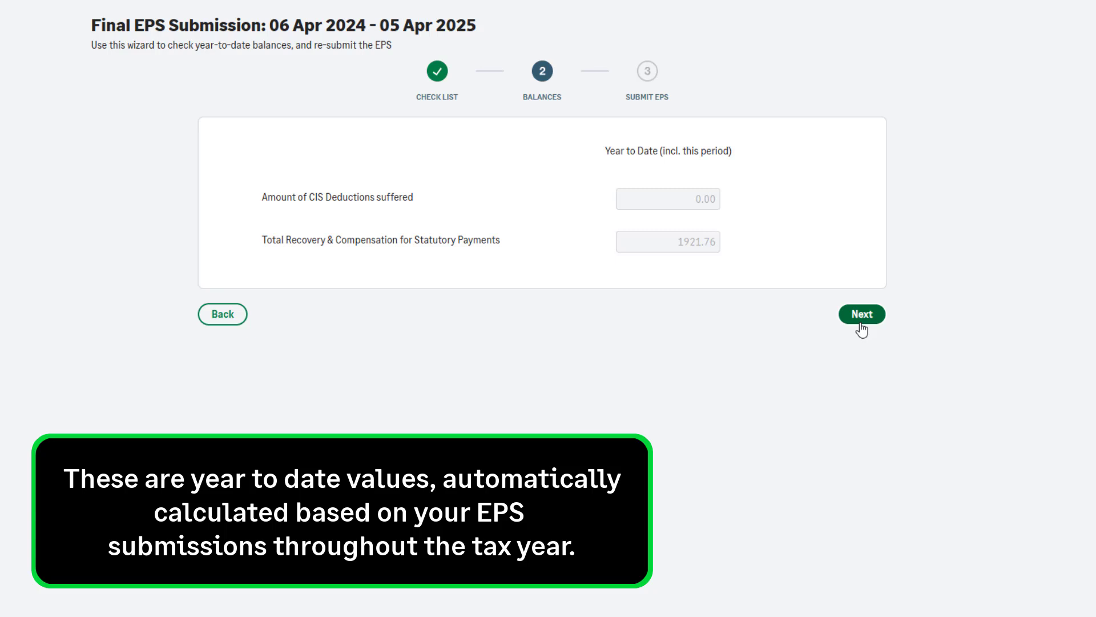
left_click(861, 312)
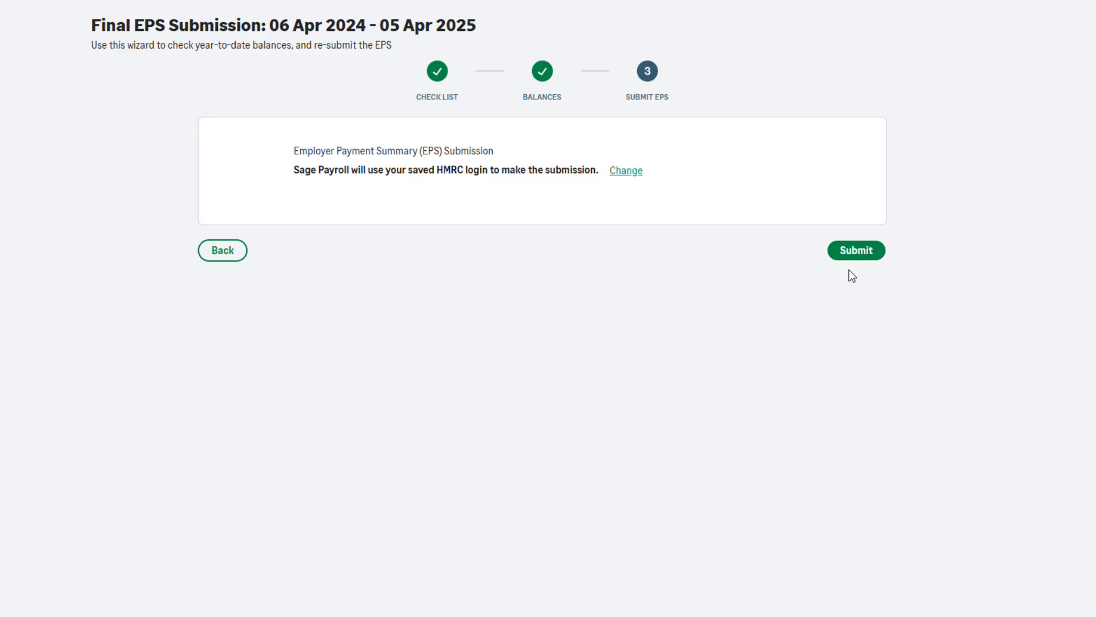
left_click(856, 250)
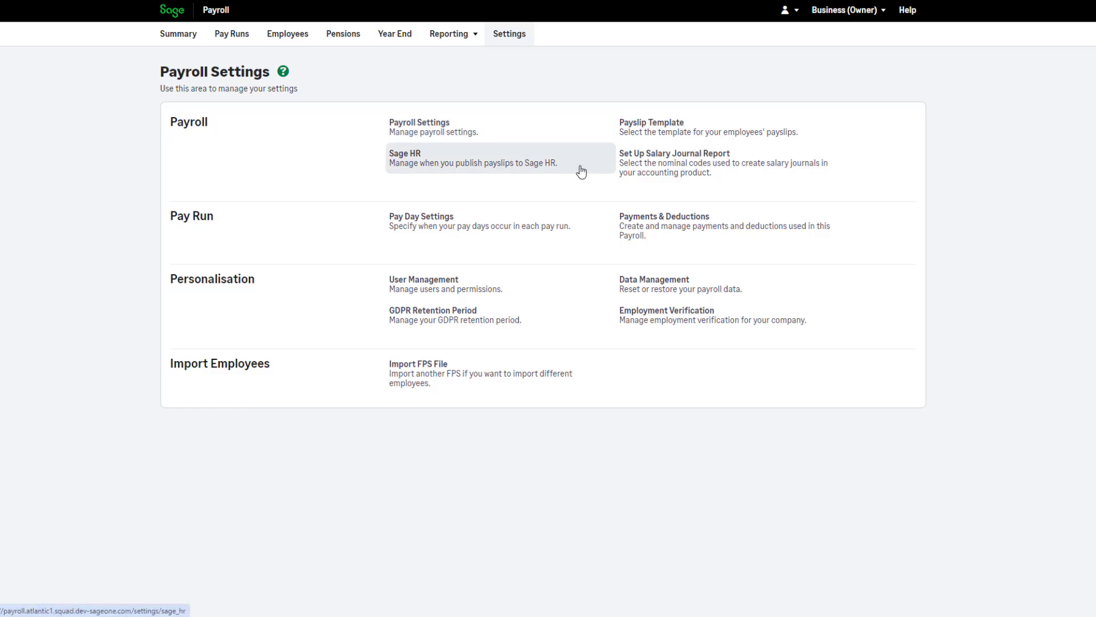
- View the Sage HR Essentials settings page, then return to the Year End tasks
left_click(404, 153)
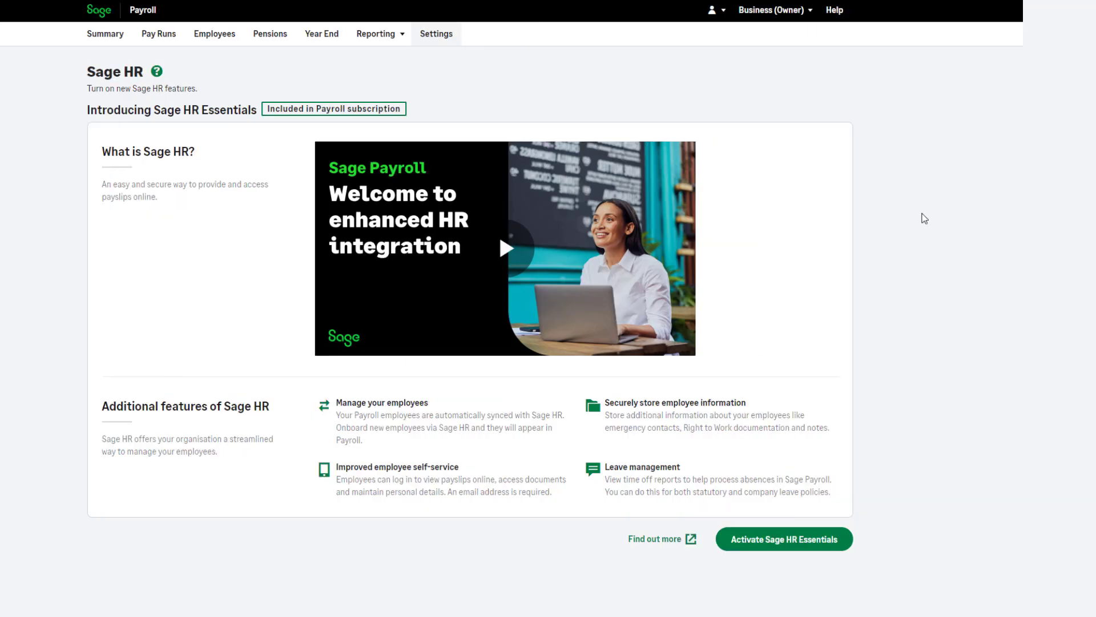
left_click(321, 33)
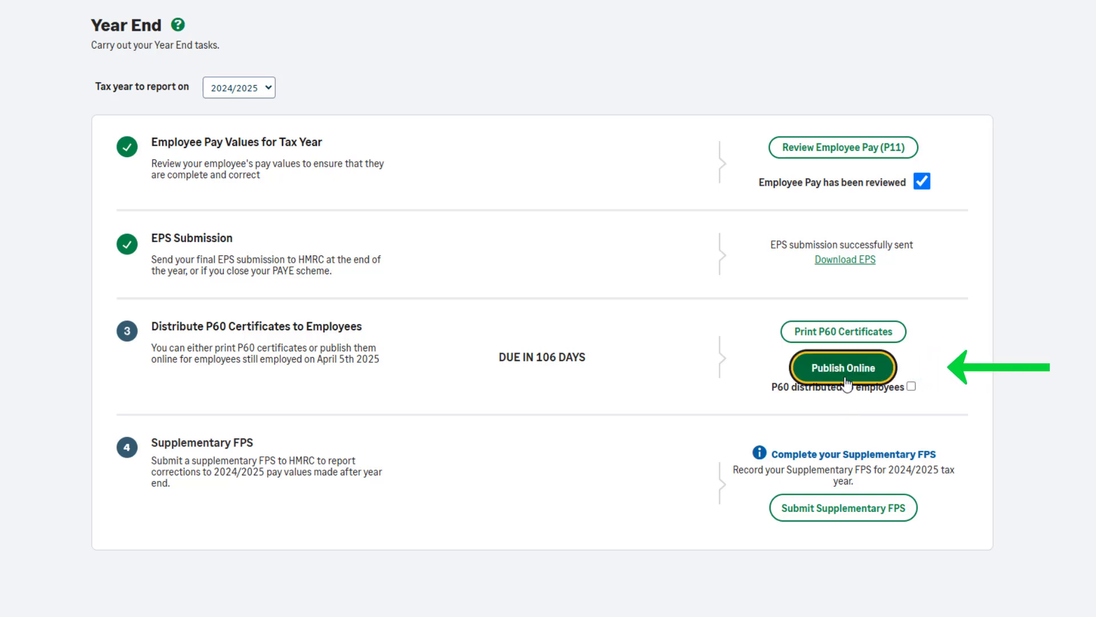
- Publish the 2024/2025 P60 certificates online and view Sage HR's Payslips & P60s list
left_click(842, 366)
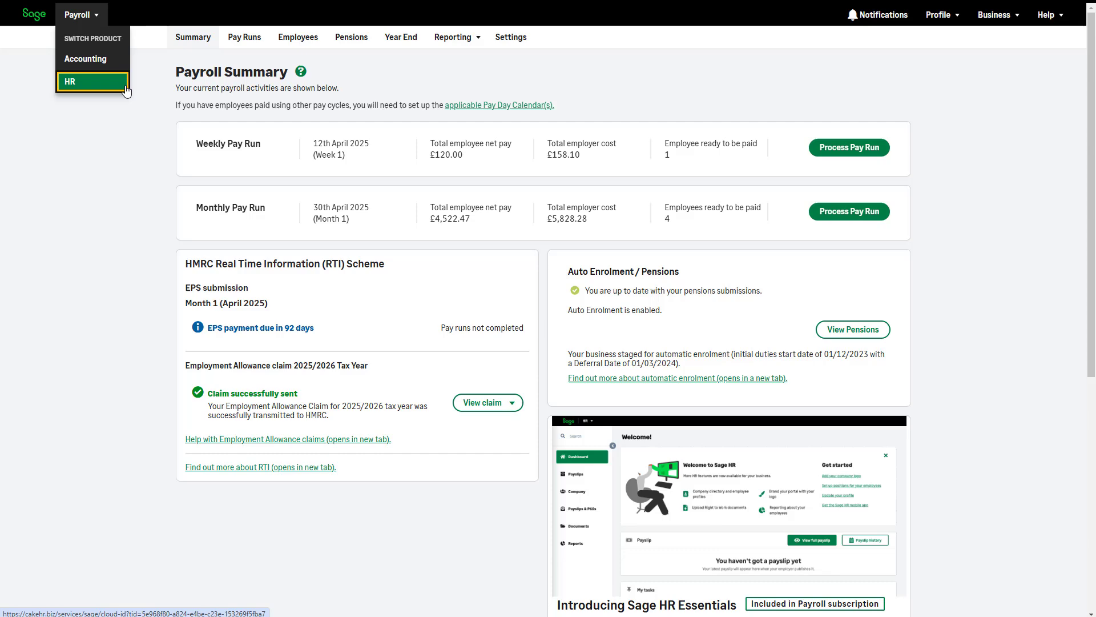
left_click(70, 81)
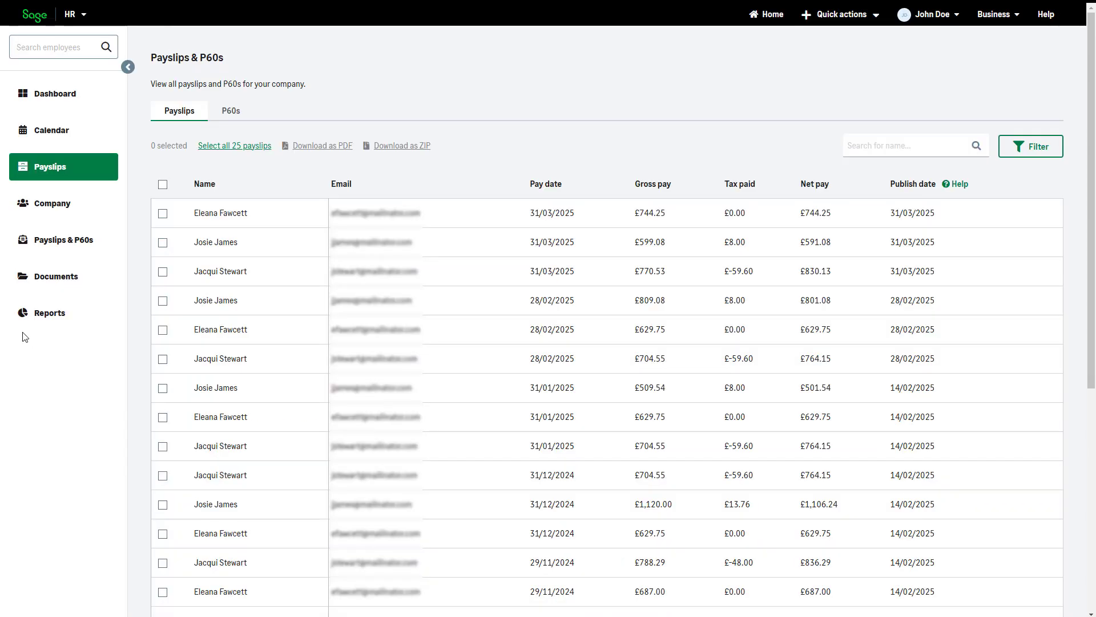
left_click(229, 110)
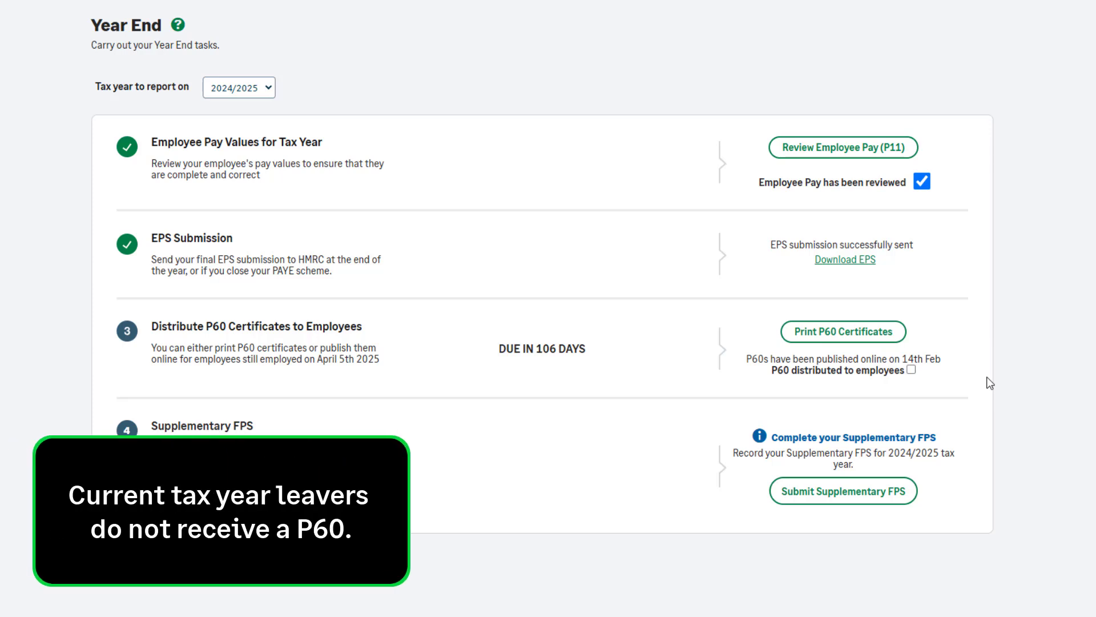
- Review the employees' 2024/2025 P60 certificates, viewing the first one, then return to Year End
left_click(843, 331)
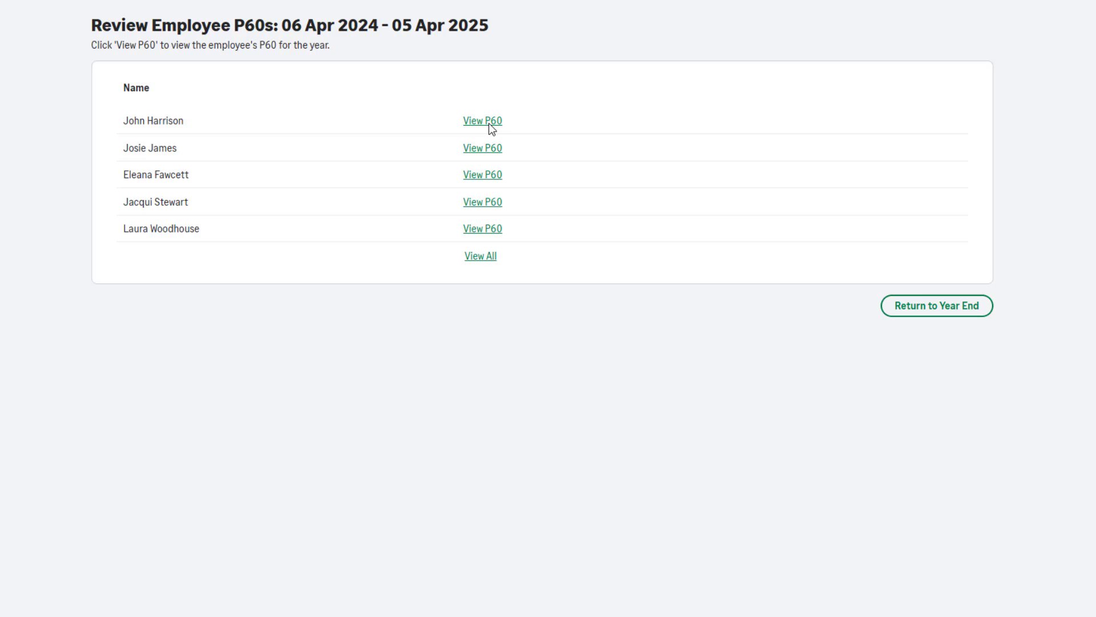
left_click(482, 120)
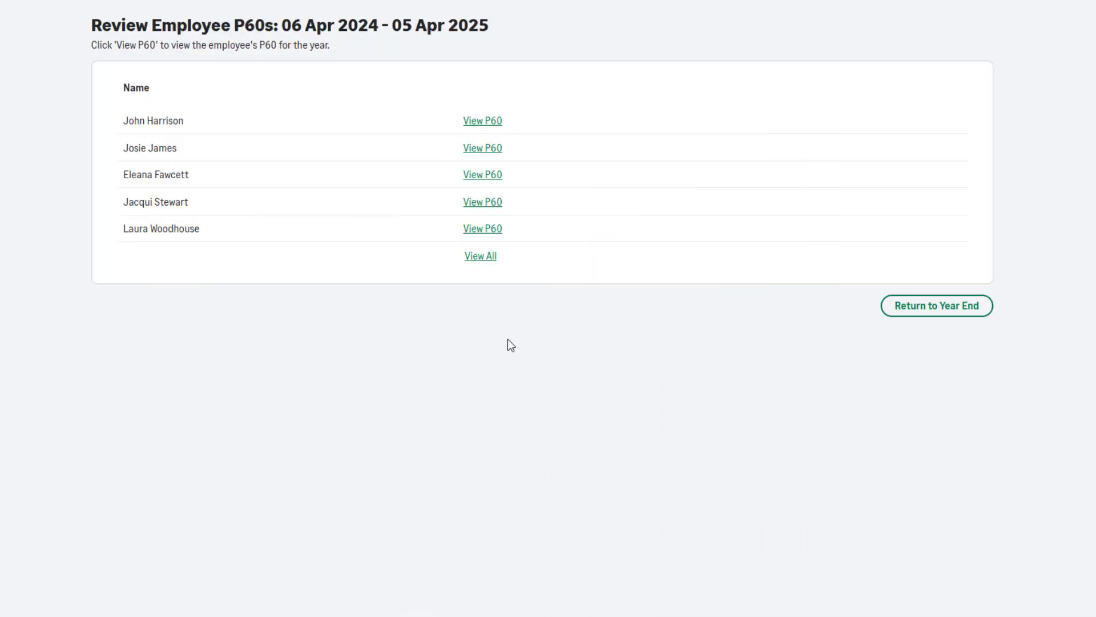
left_click(482, 120)
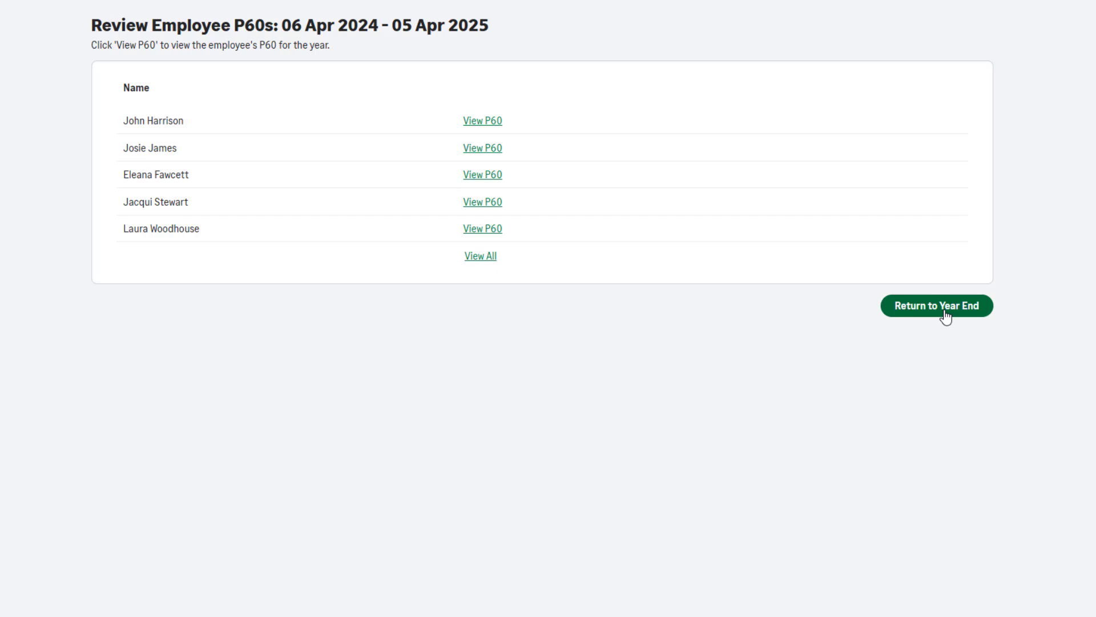
left_click(936, 306)
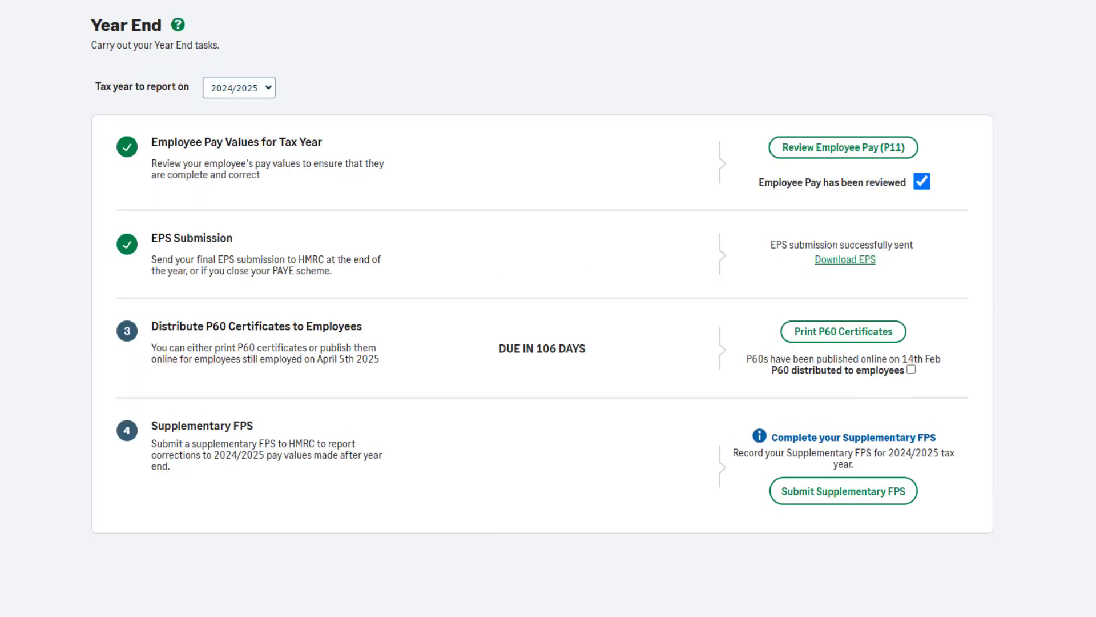
- Tick P60s distributed, then submit the 2024/2025 supplementary FPS to HMRC using saved credentials
left_click(910, 369)
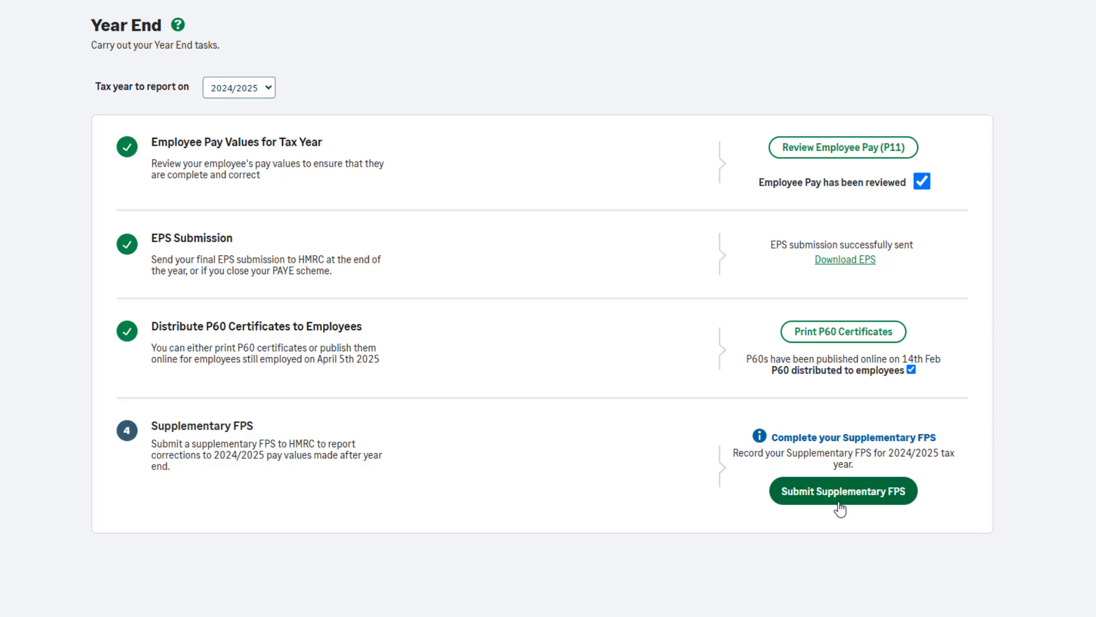
left_click(842, 490)
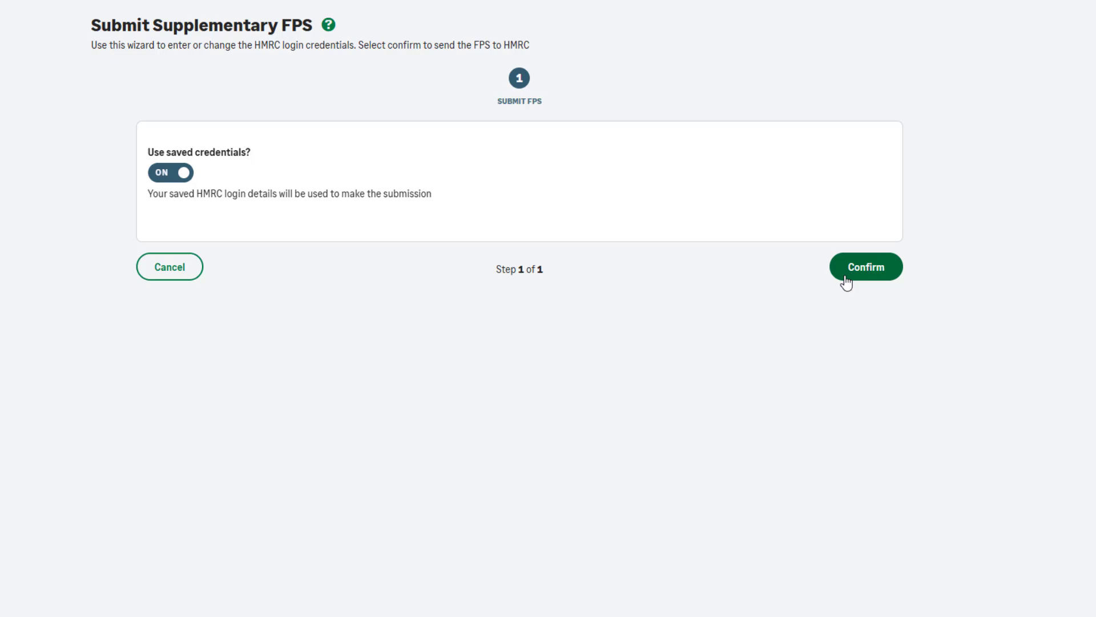
left_click(865, 266)
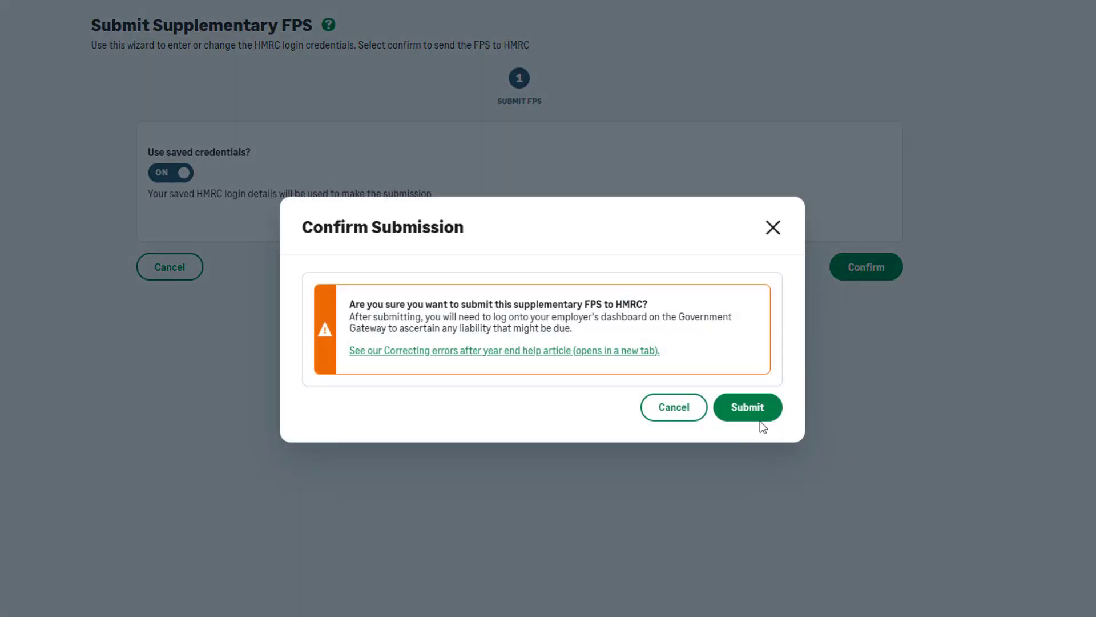
left_click(747, 407)
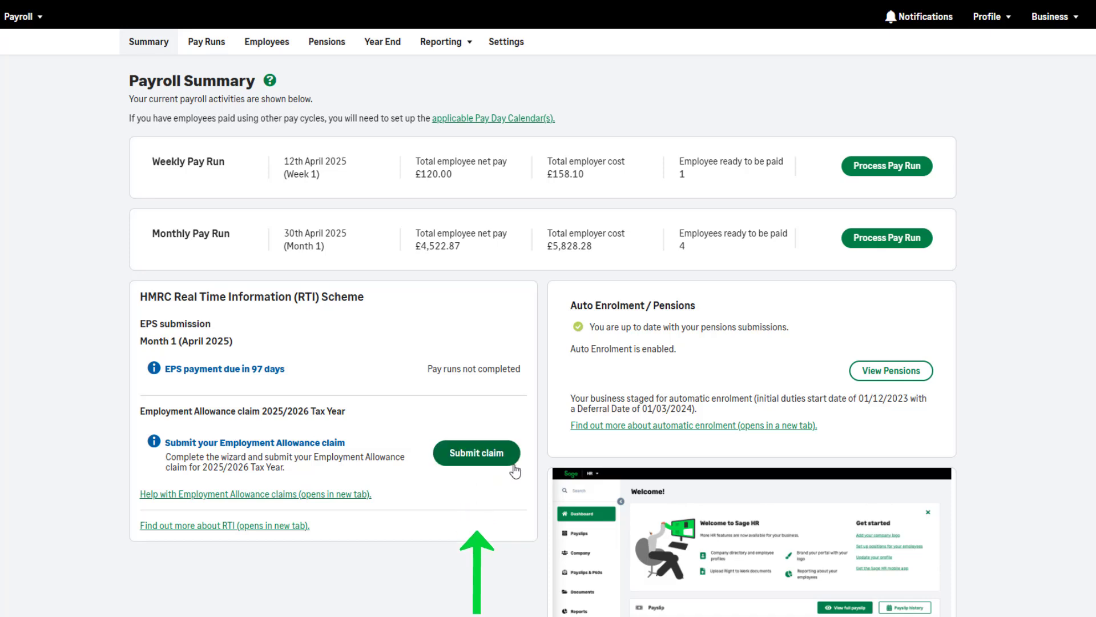
- Open the 2025/2026 Employment Allowance claim wizard from Payroll Summary
left_click(476, 453)
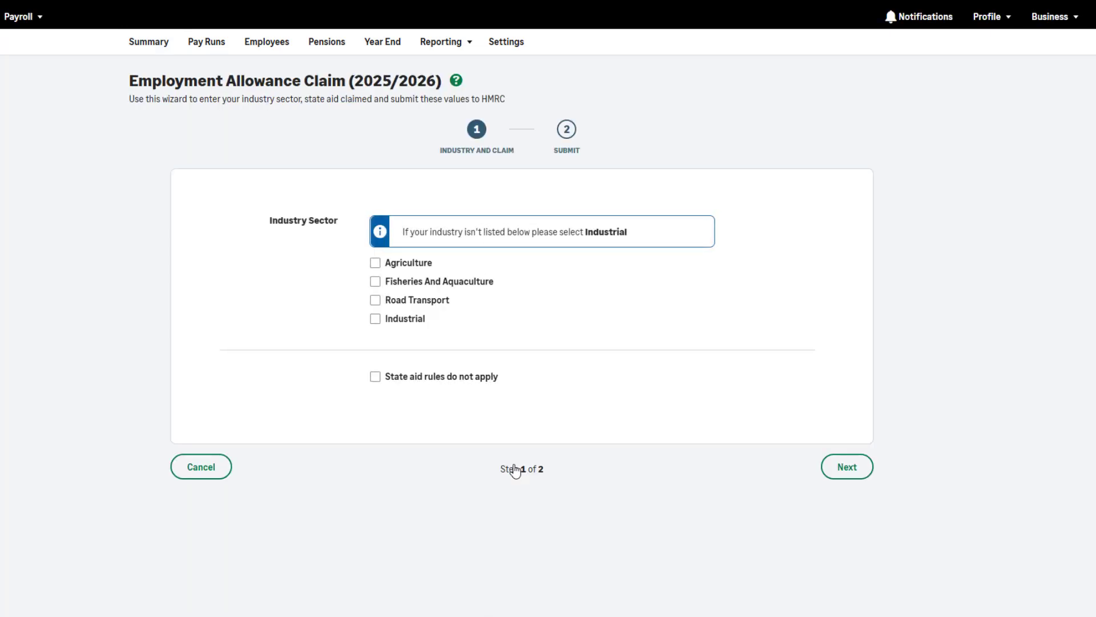
left_click(374, 319)
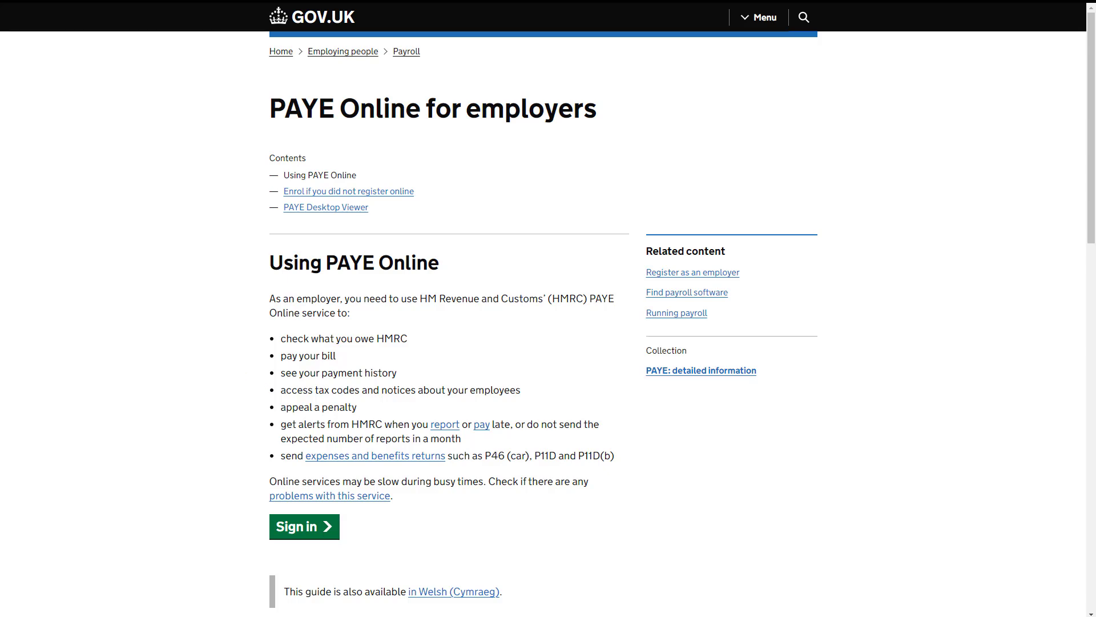
- View the GOV.UK PAYE Online for employers guide in the browser
left_click(303, 526)
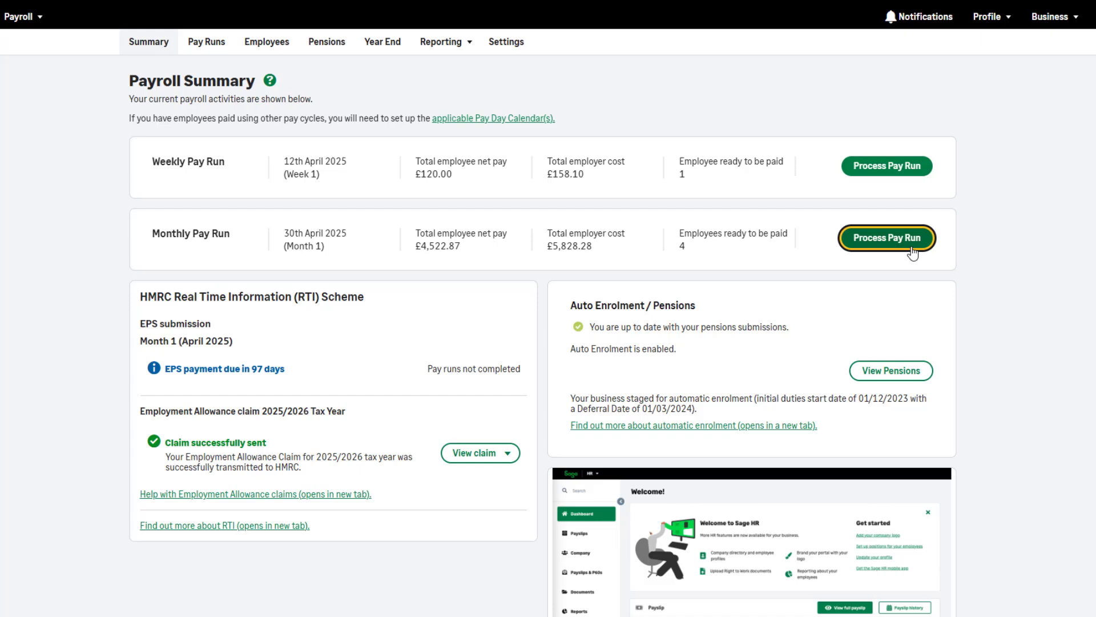
- Process the April 2025 monthly pay run, saving 2025/2026 tax codes and monthly HMRC reporting
left_click(886, 237)
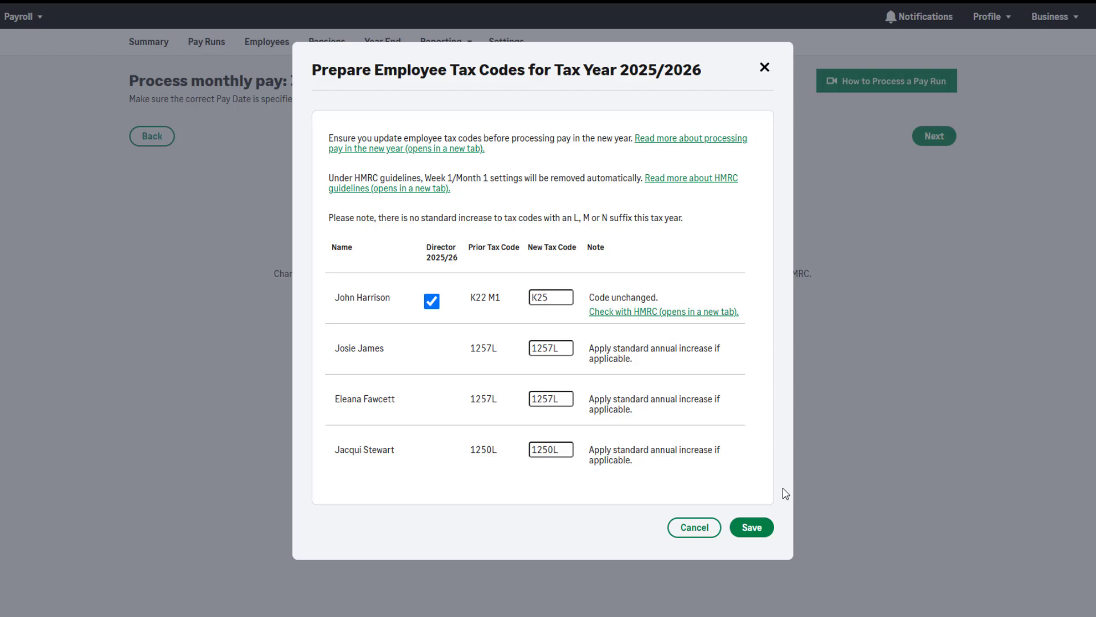
left_click(751, 528)
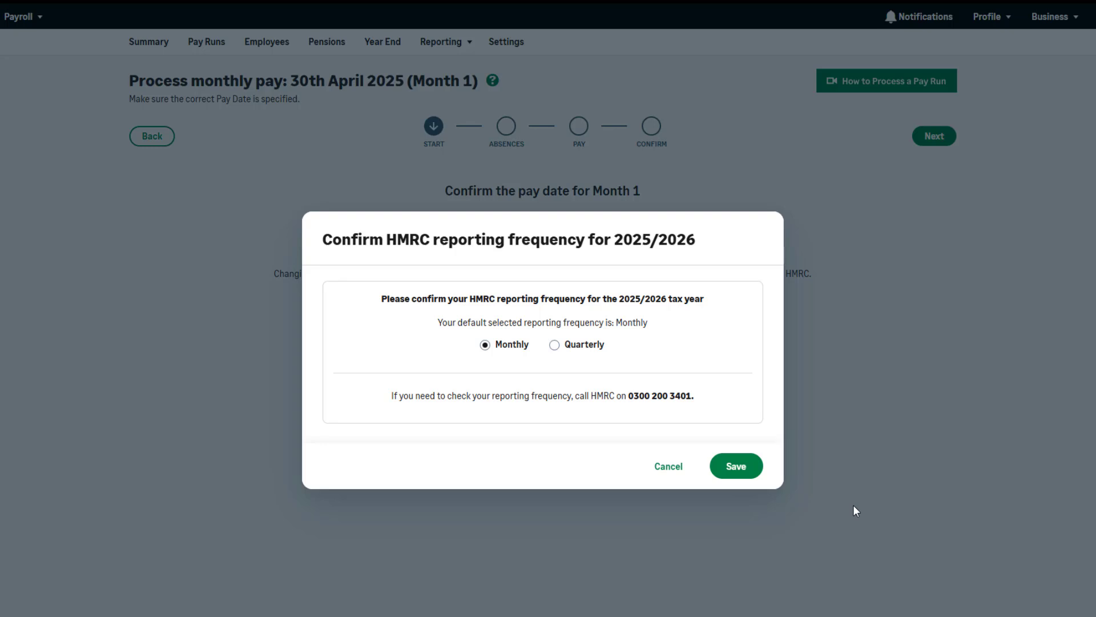
mouse_move(751, 499)
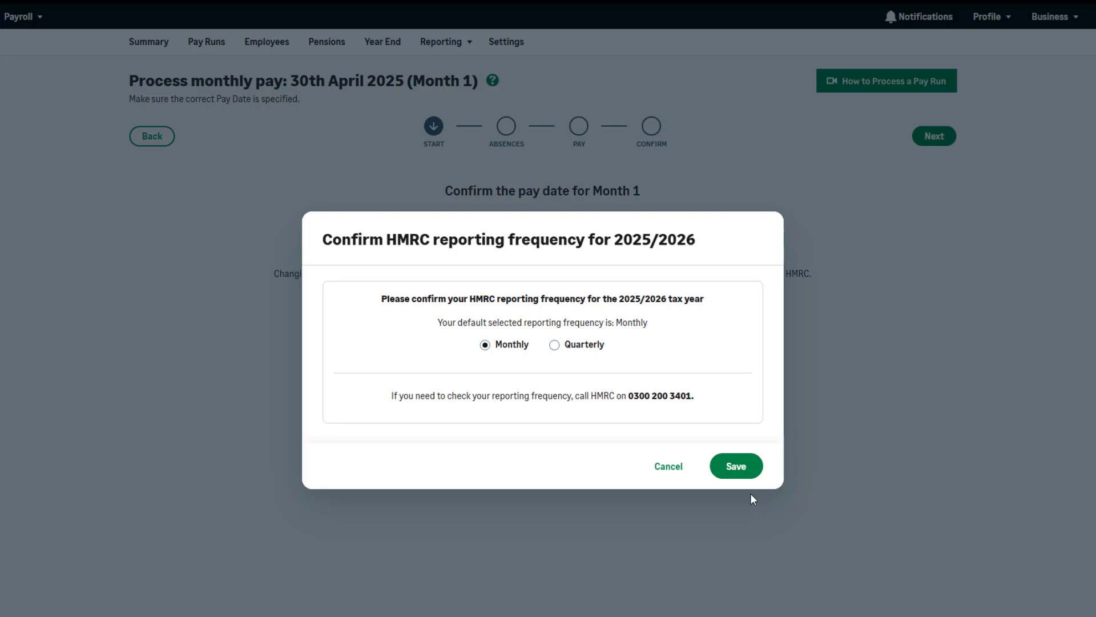
left_click(735, 466)
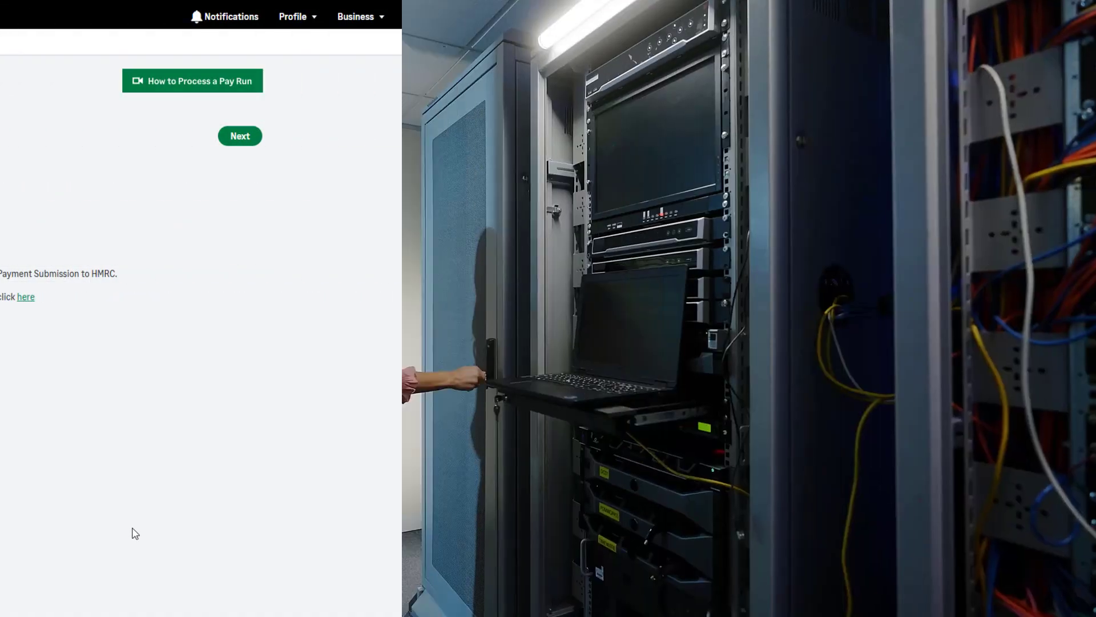
- Leave the pay run and return to the Payroll Summary dashboard
left_click(25, 297)
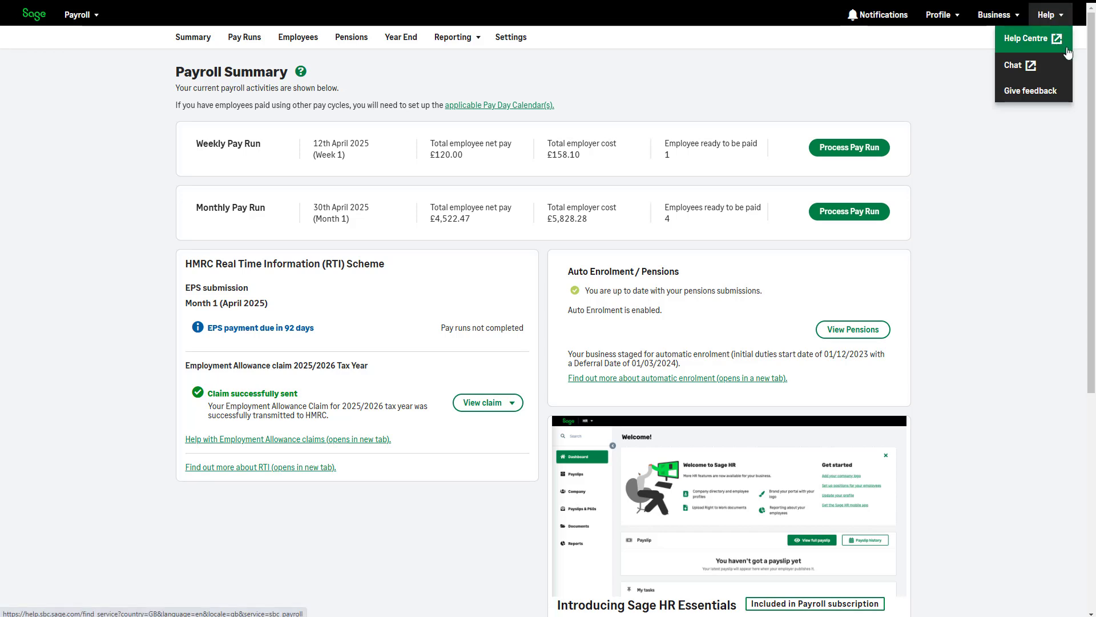
- Open the Sage Payroll (Cloud) Help Centre from the Help menu
left_click(1026, 39)
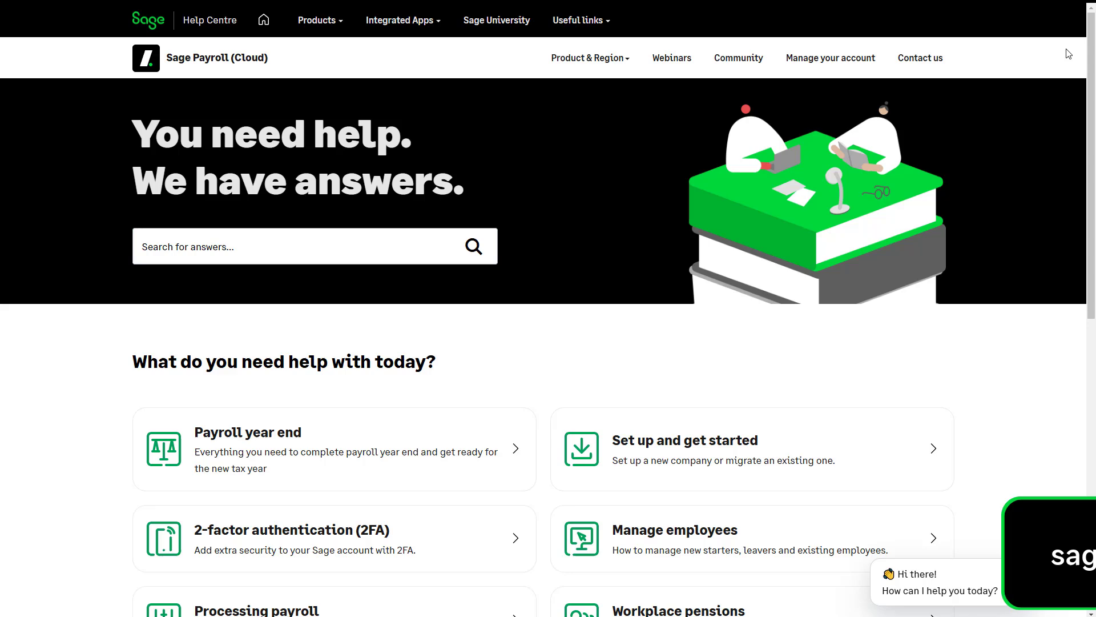